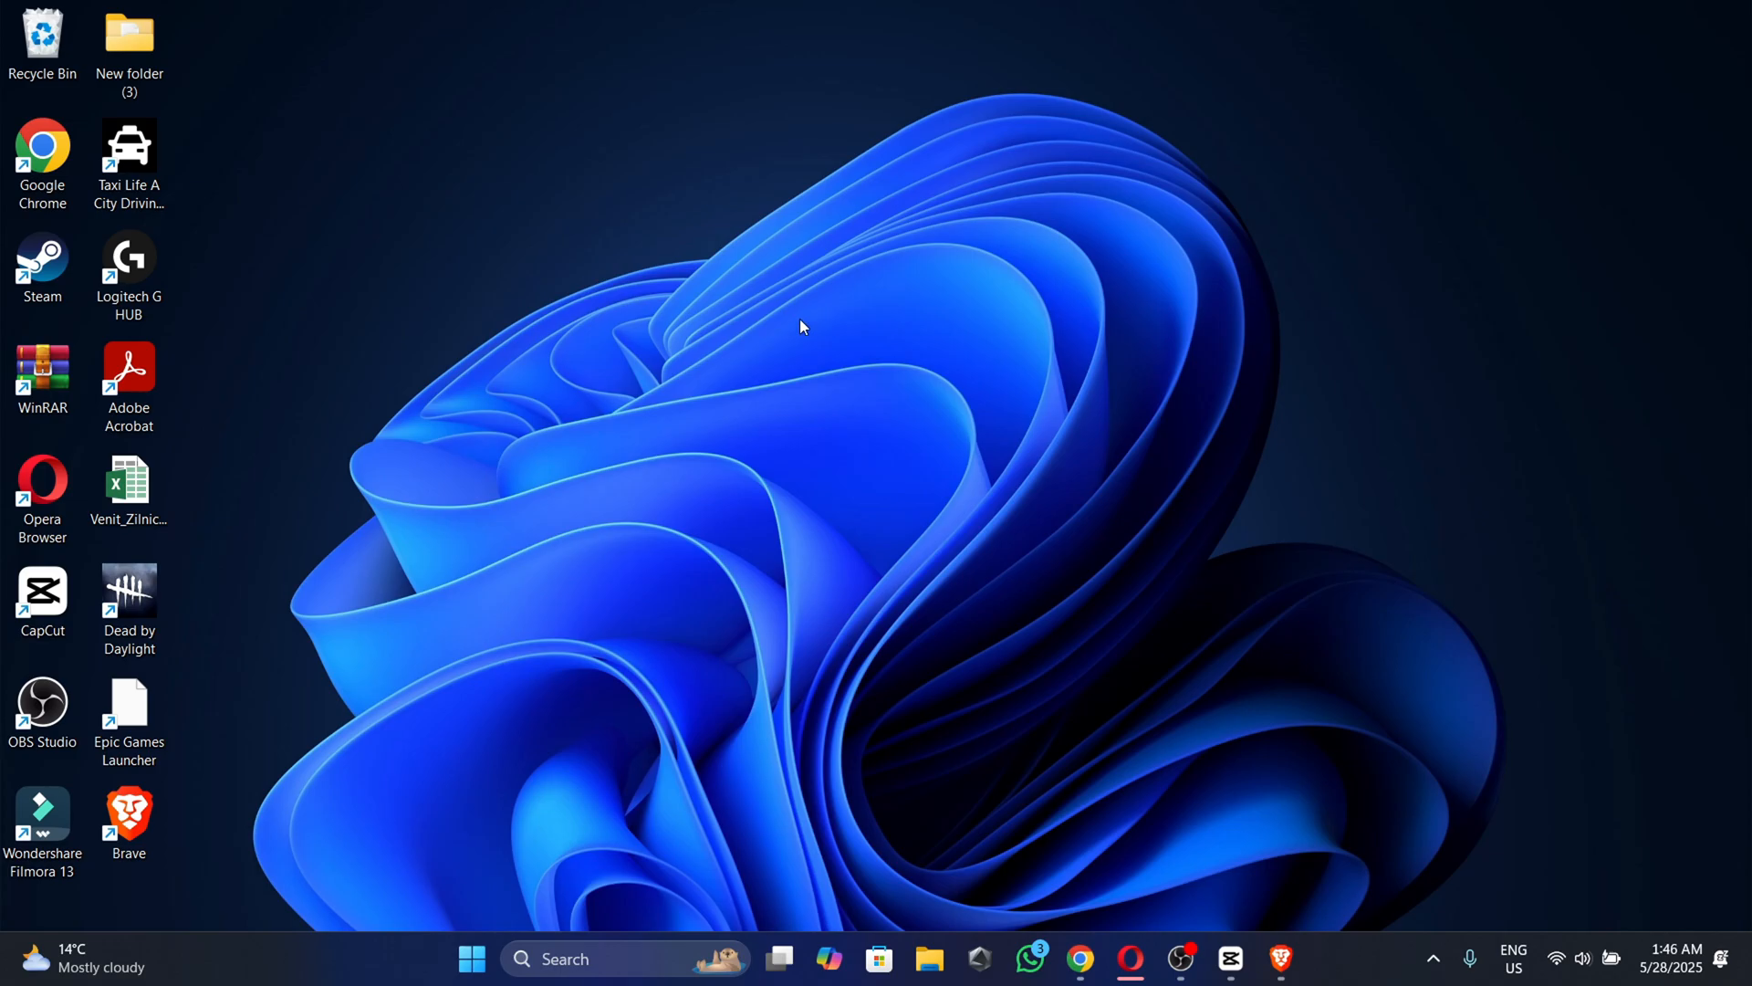
{"action": "mouse_move", "coordinate": [780, 329]}
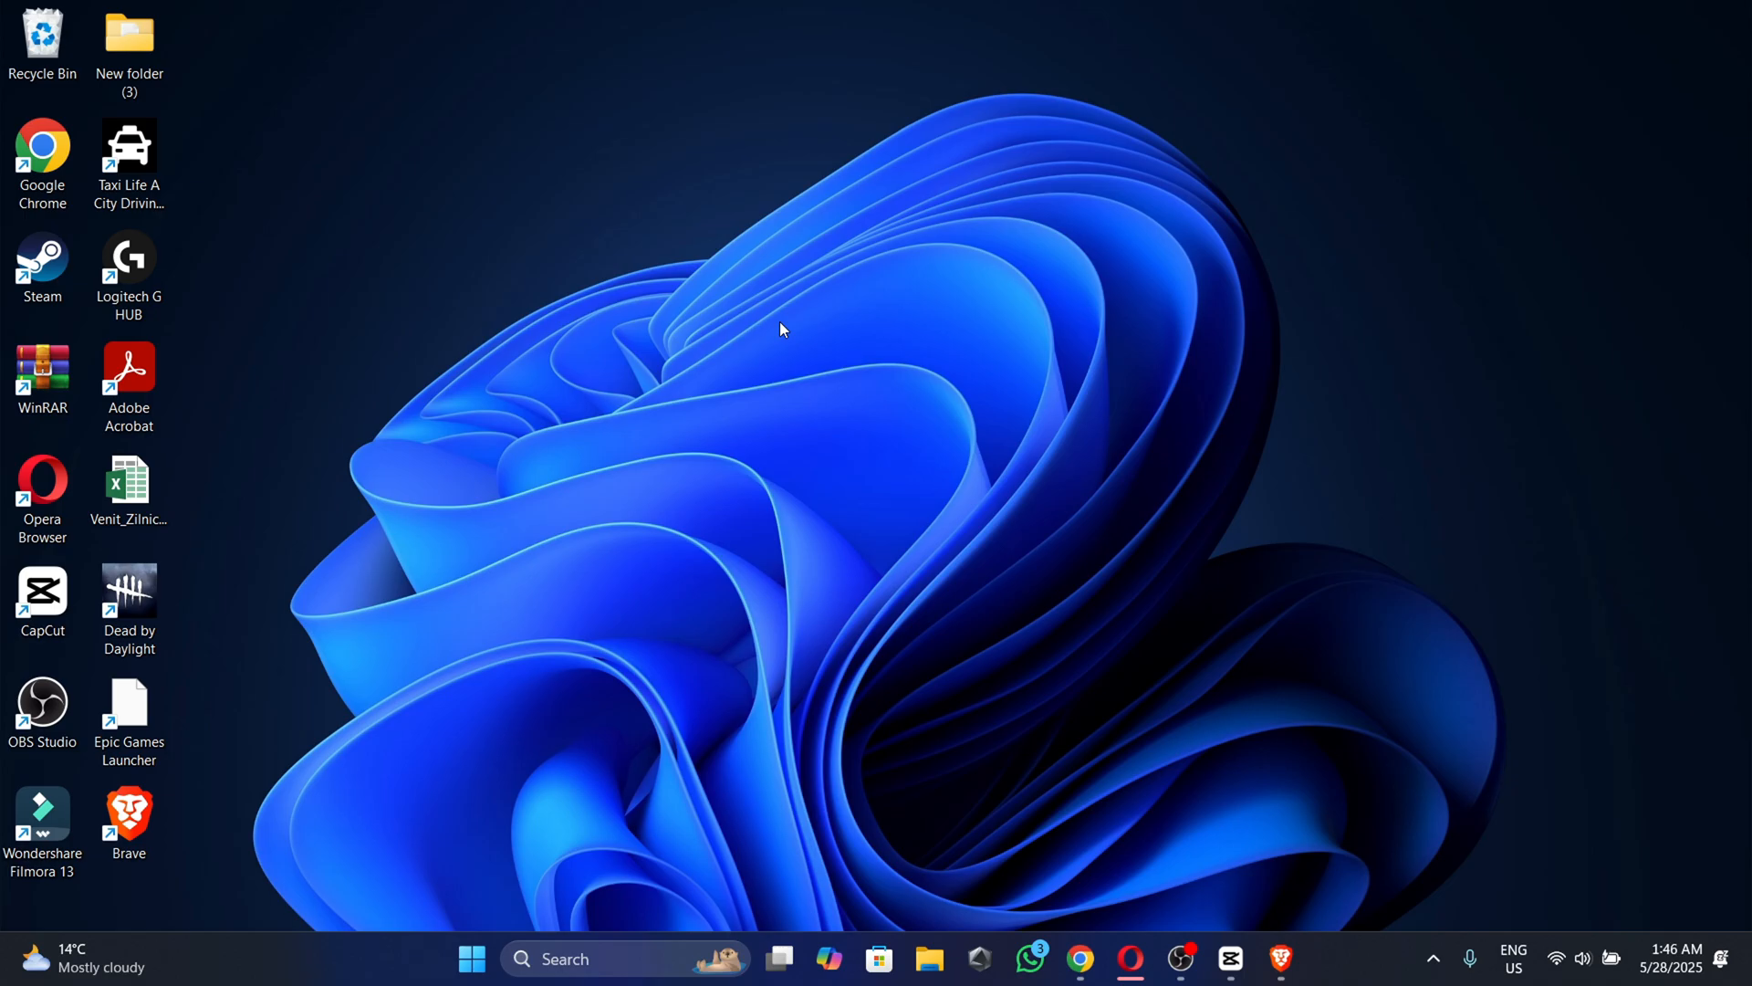
{"action": "mouse_move", "coordinate": [770, 337]}
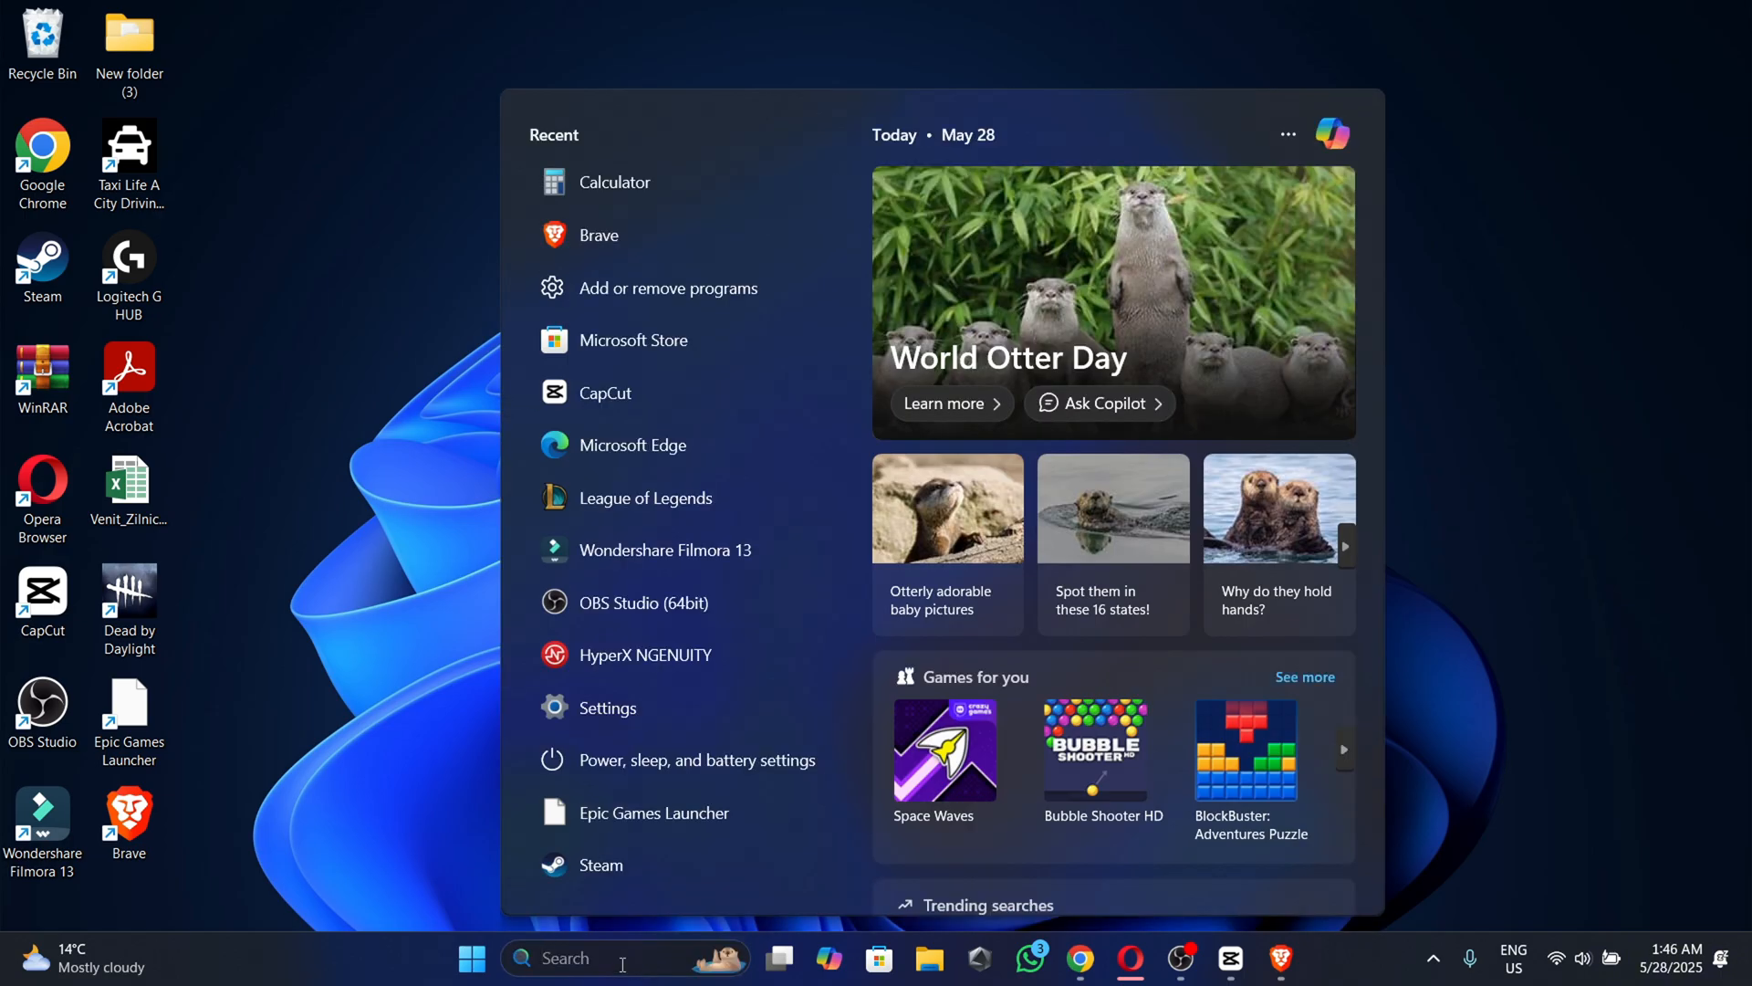
Search 'Microsoft Store' from Start and launch the Store app
{"action": "type", "text": "Microsoft Store"}
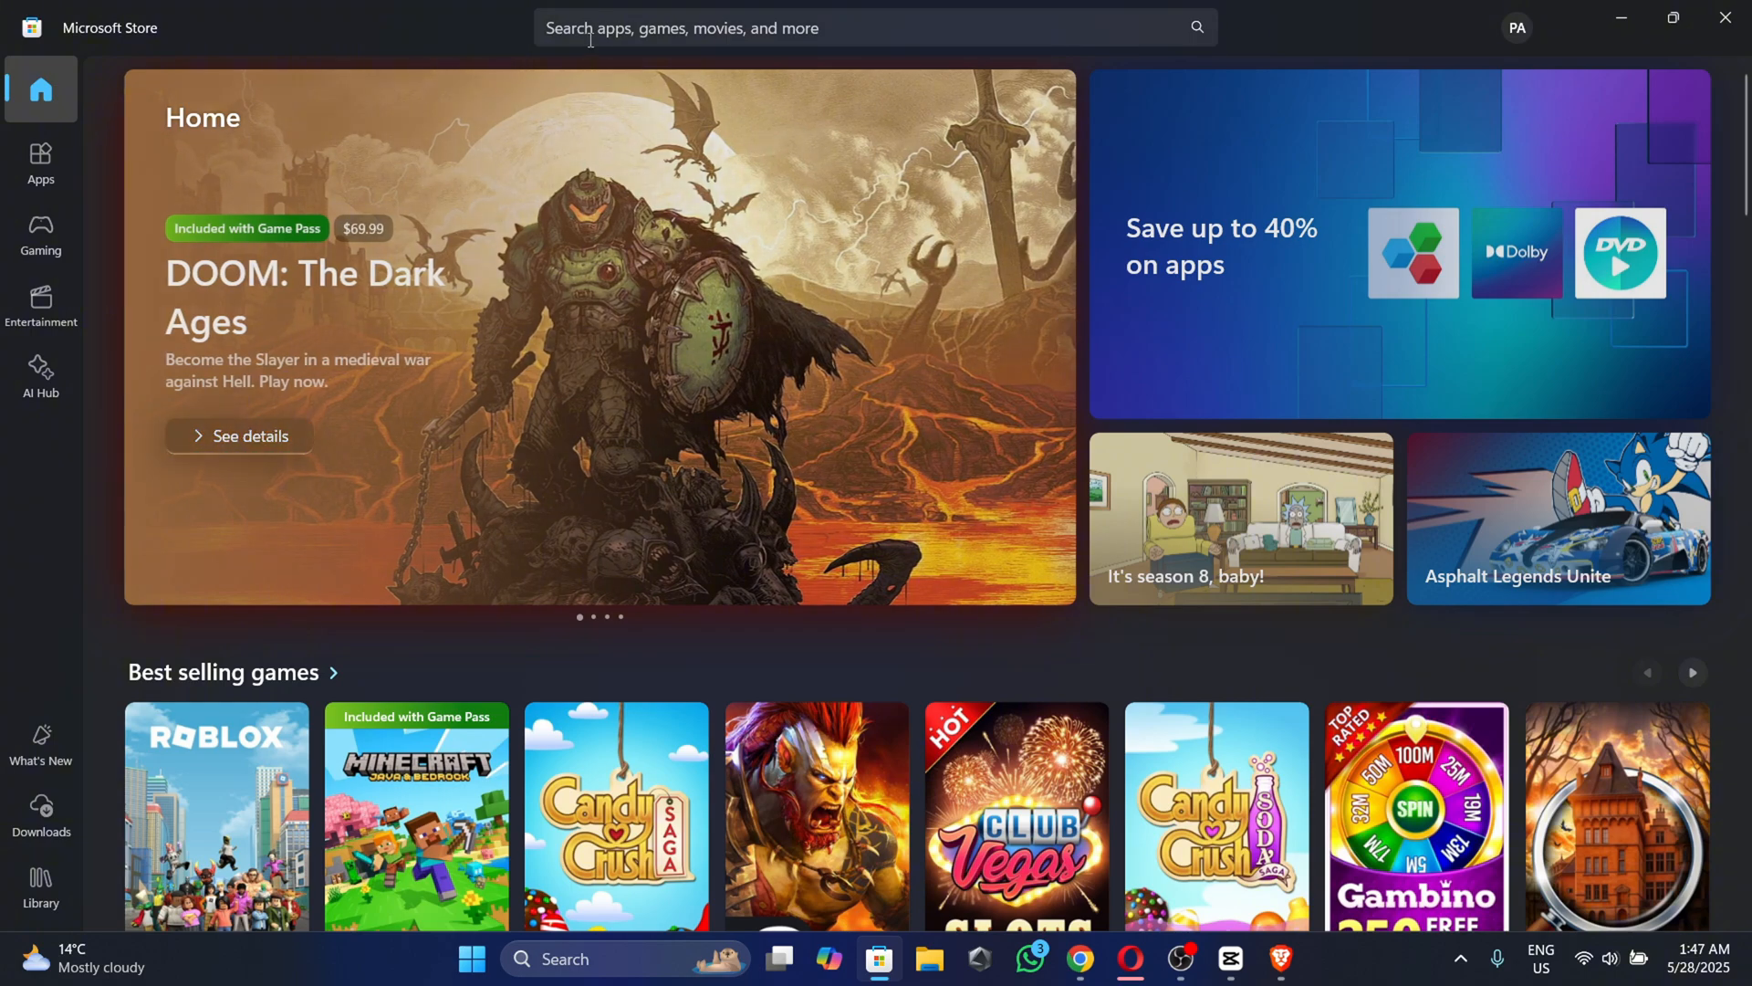
Search the Store for 'MY ASUS', open the MyASUS app page, and click Get
{"action": "type", "text": "M"}
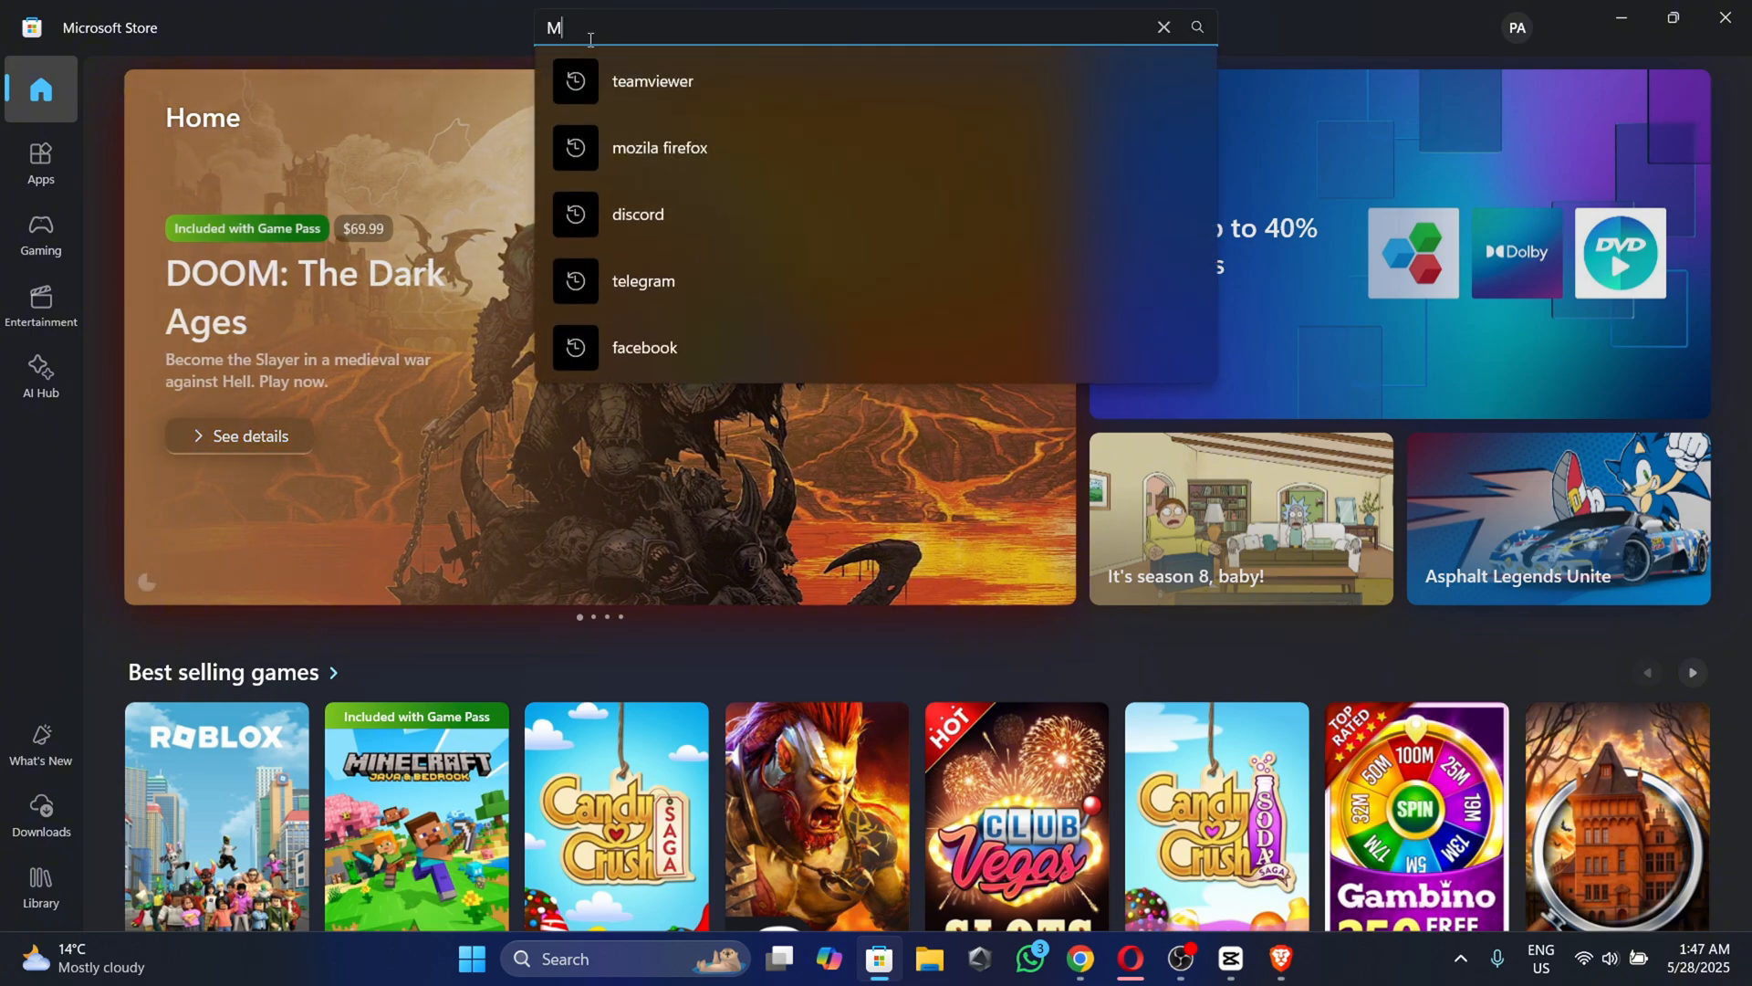
{"action": "type", "text": "Y ASUS"}
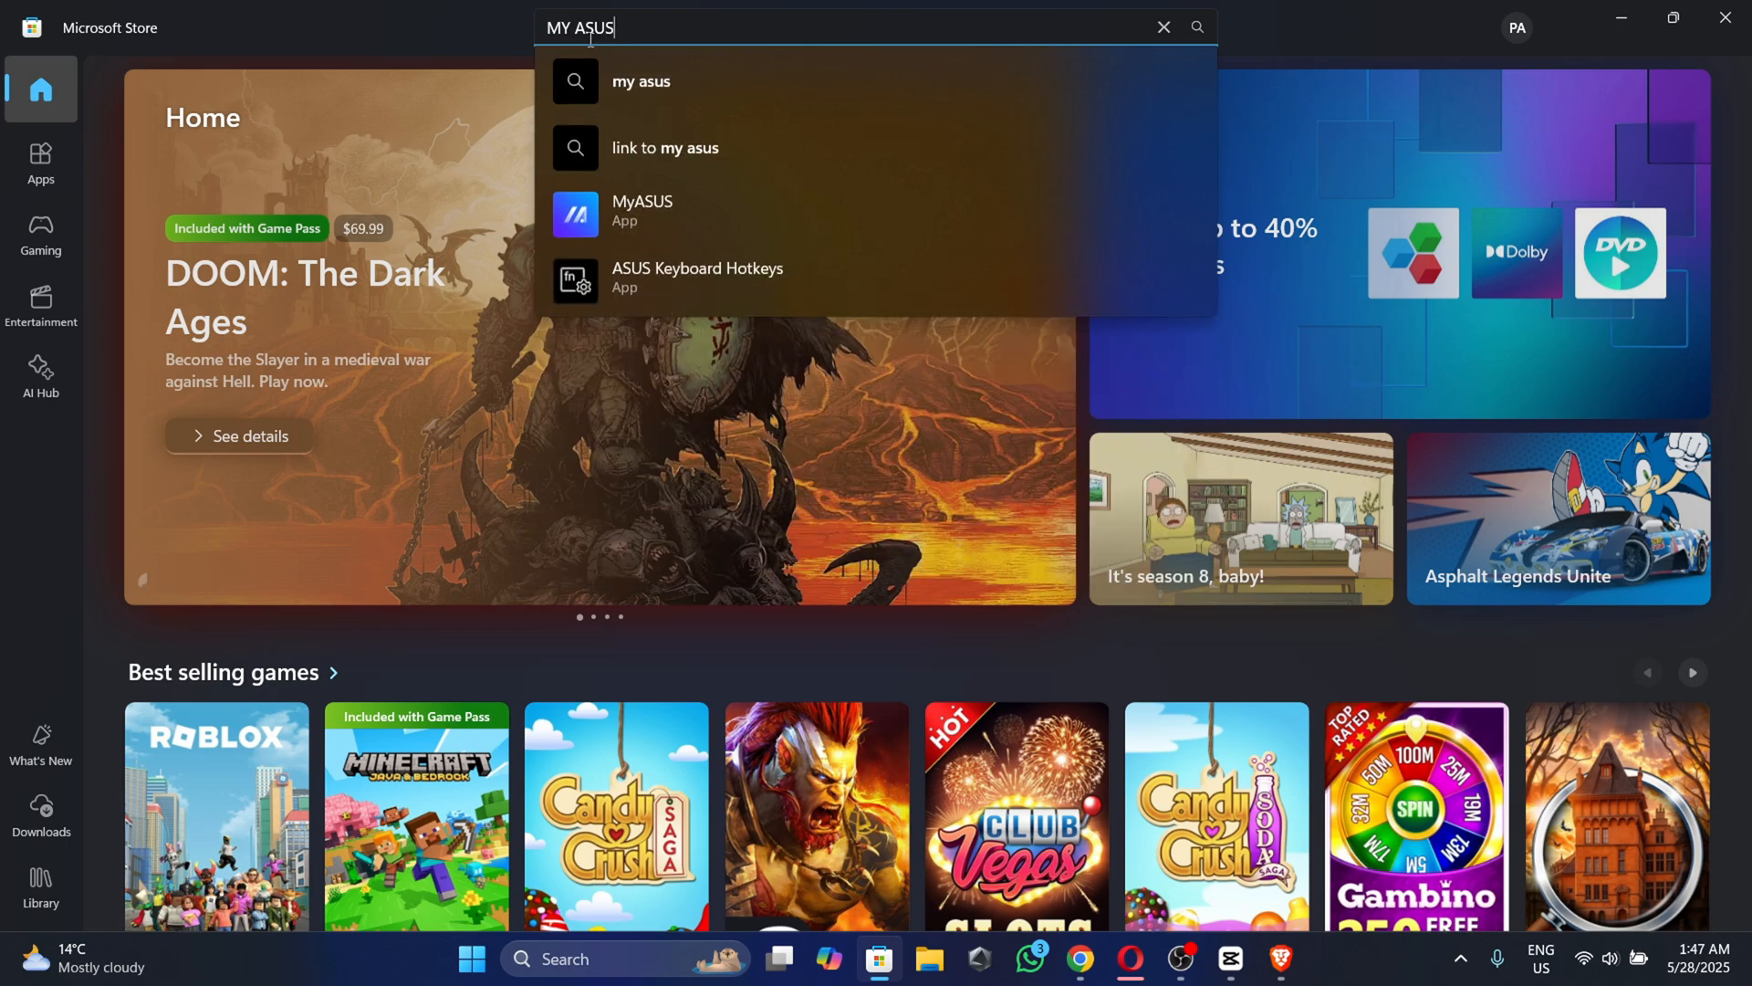
{"action": "left_click", "coordinate": [642, 211]}
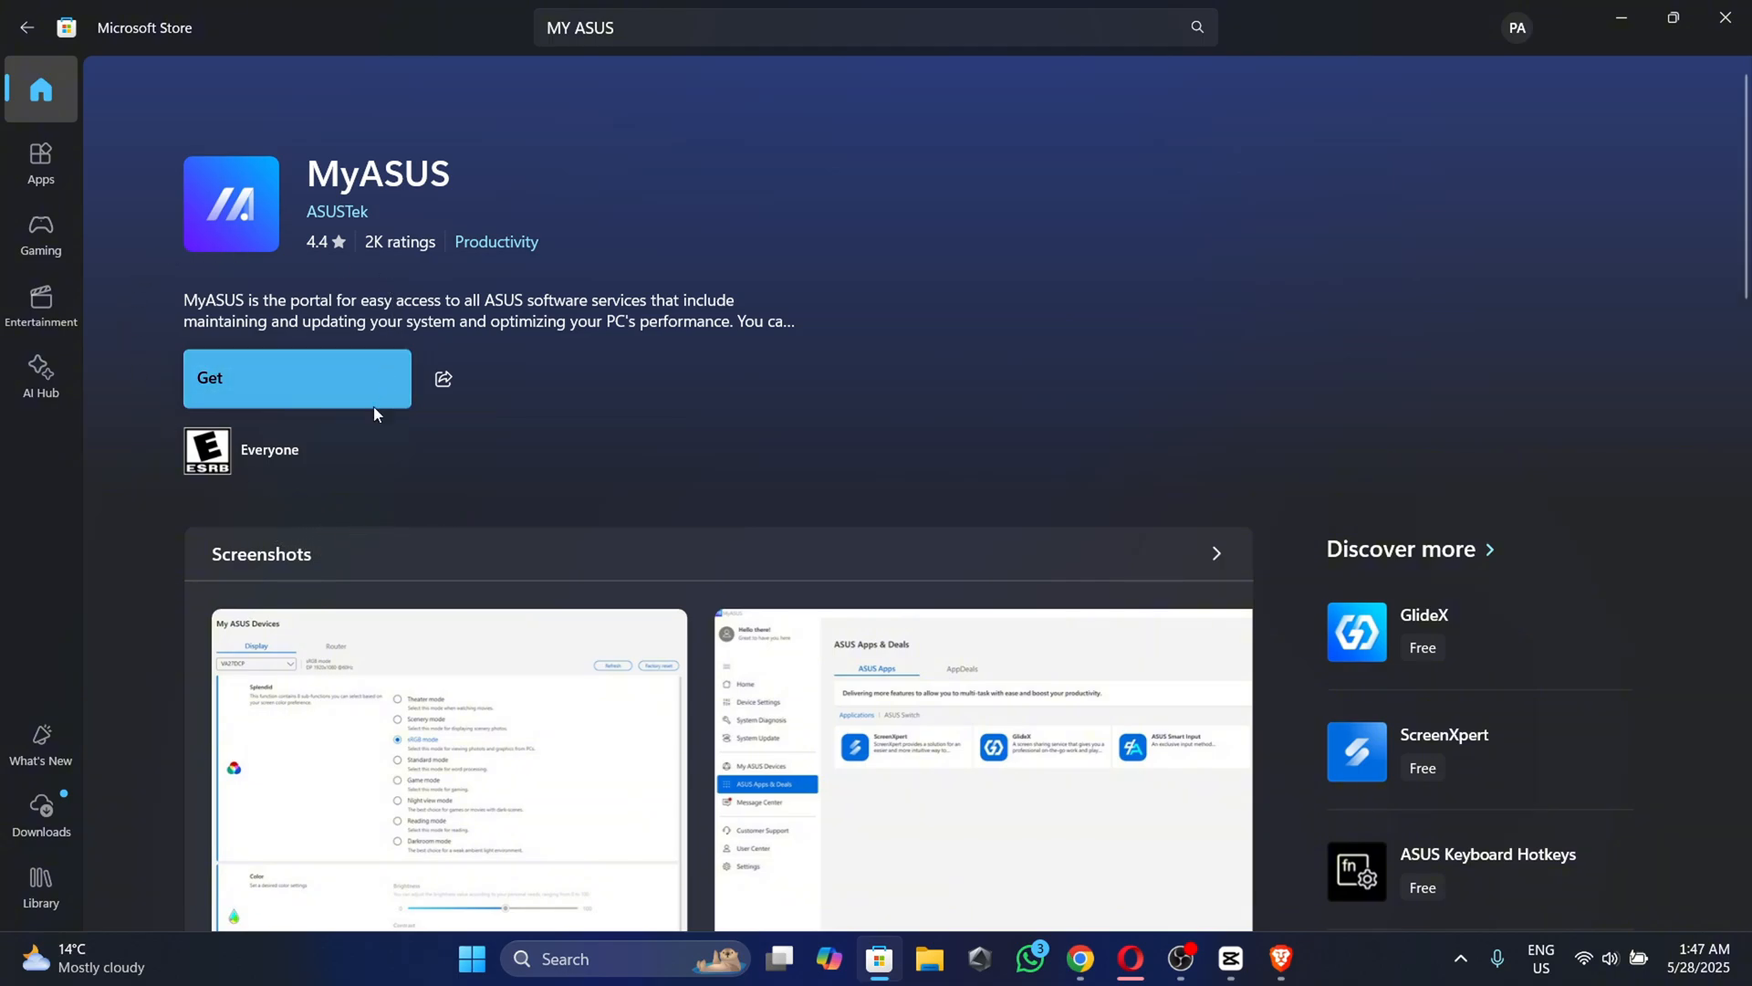
{"action": "left_click", "coordinate": [297, 378]}
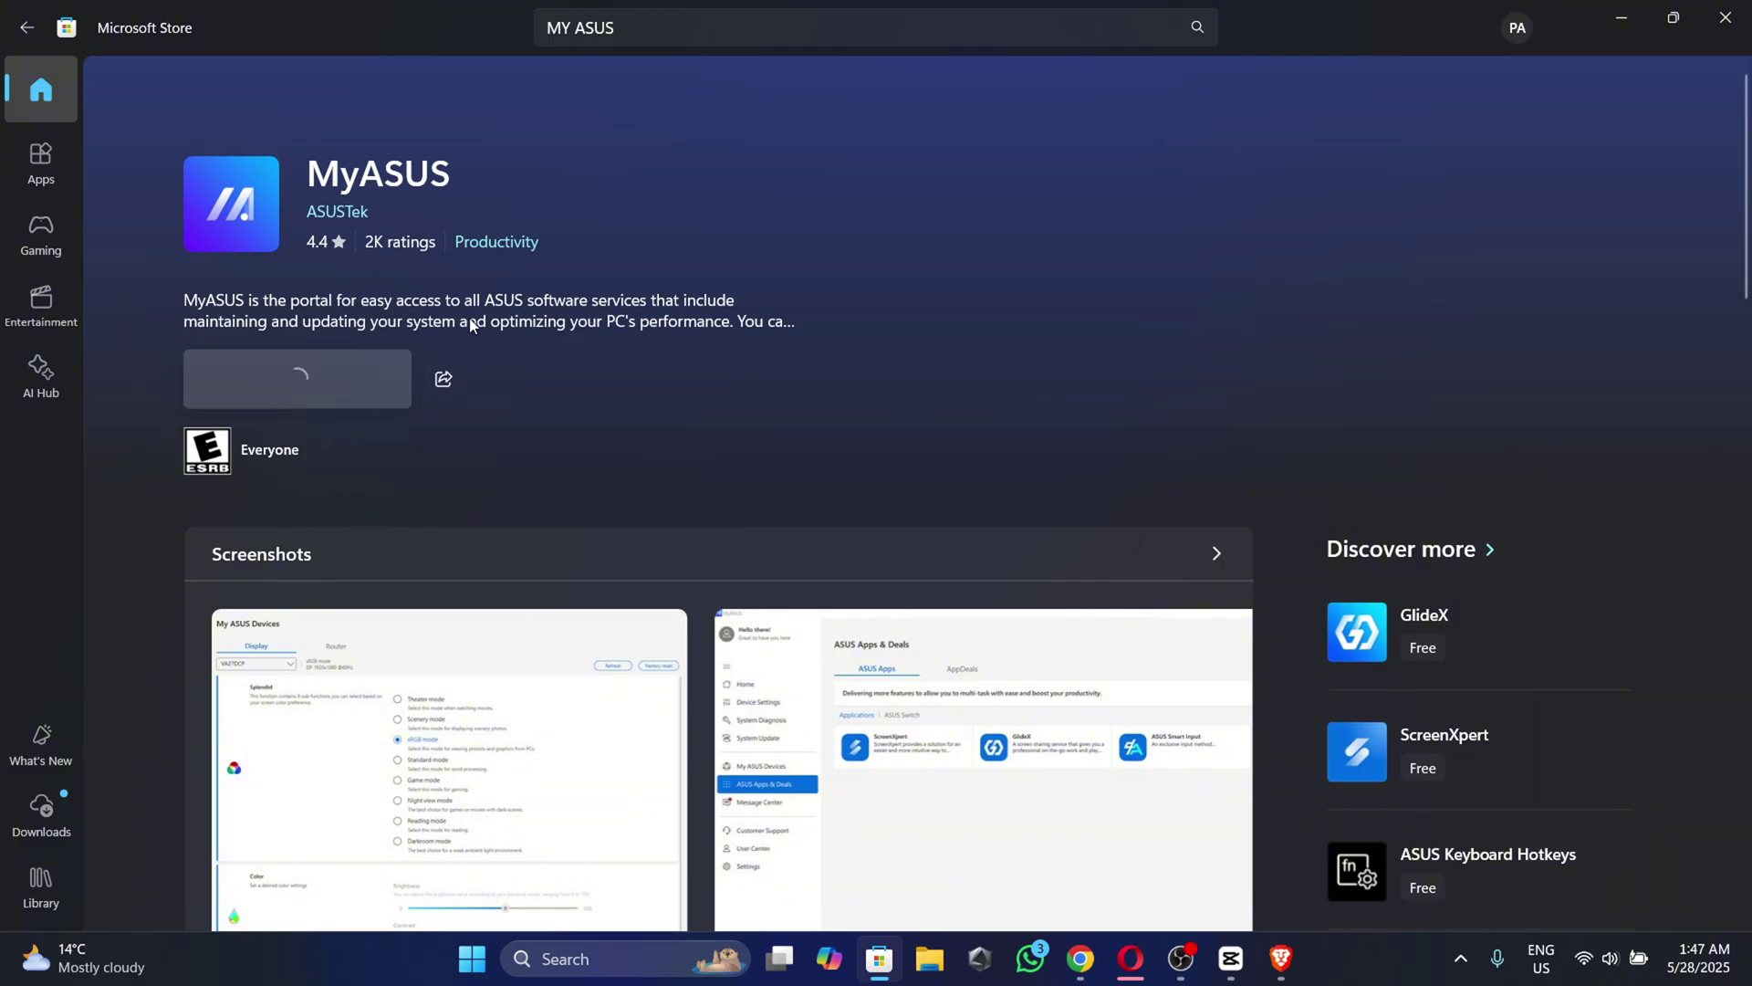
Wait for MyASUS to finish downloading, then launch it from its Store page
{"action": "left_click", "coordinate": [295, 379]}
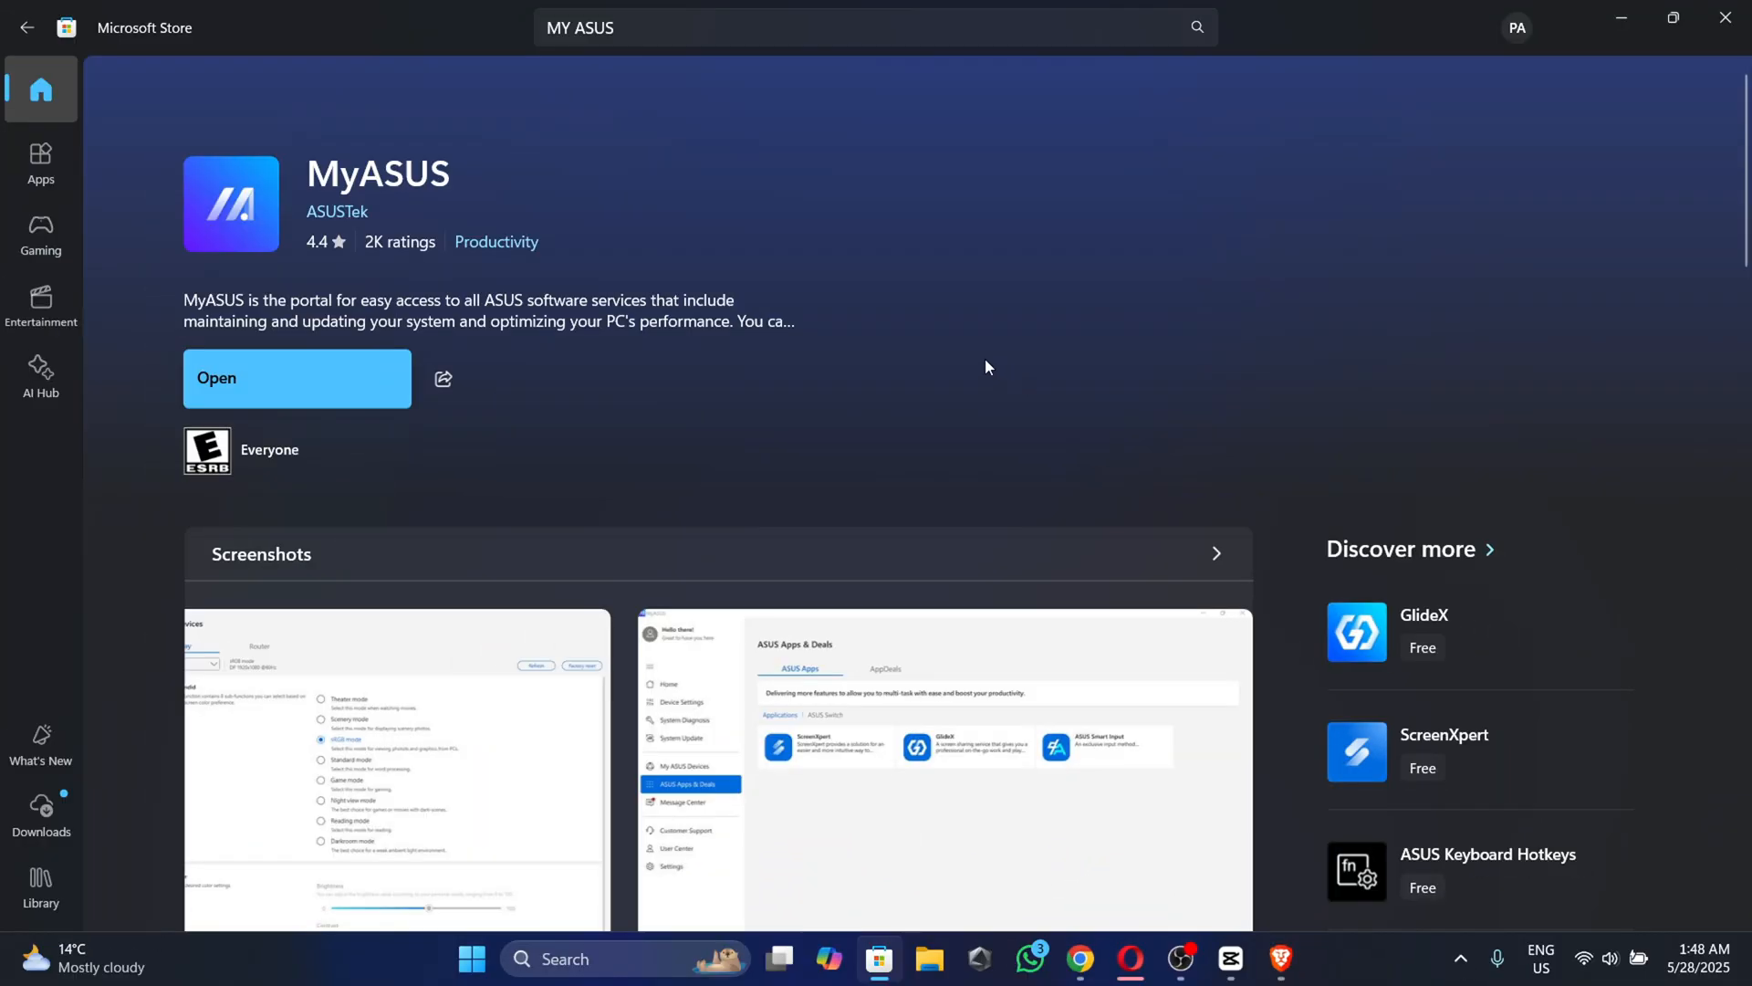
{"action": "left_click", "coordinate": [296, 378]}
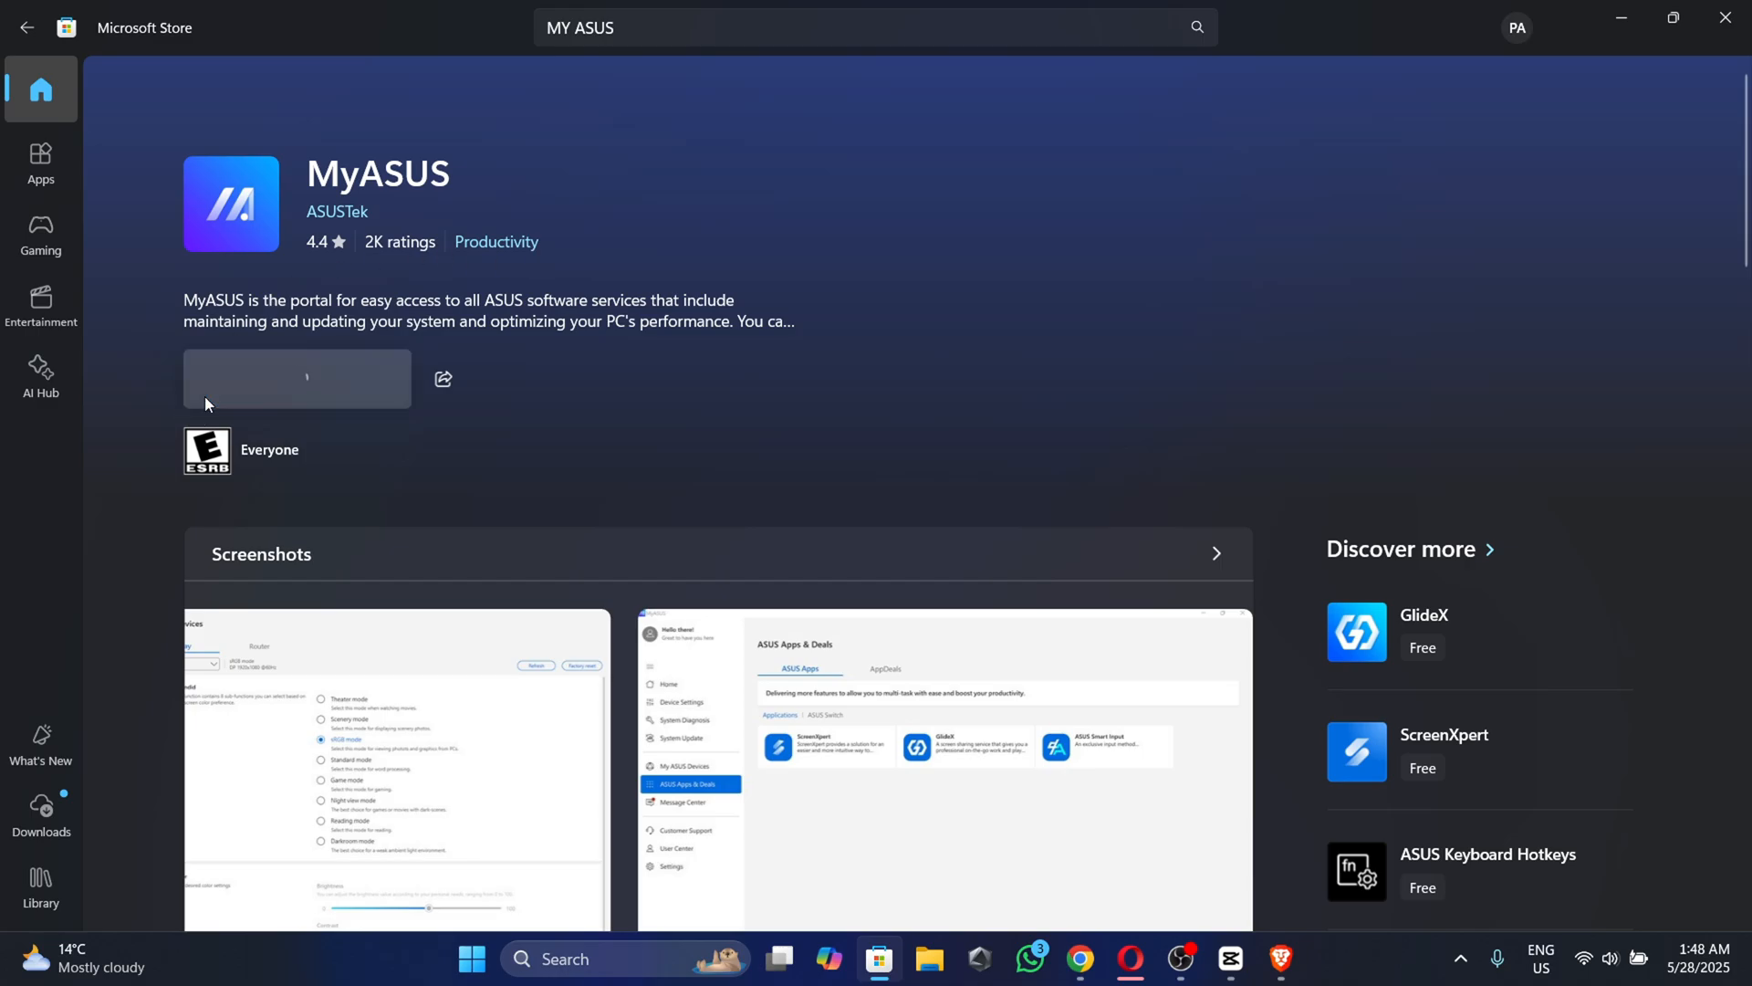
{"action": "left_click", "coordinate": [297, 378]}
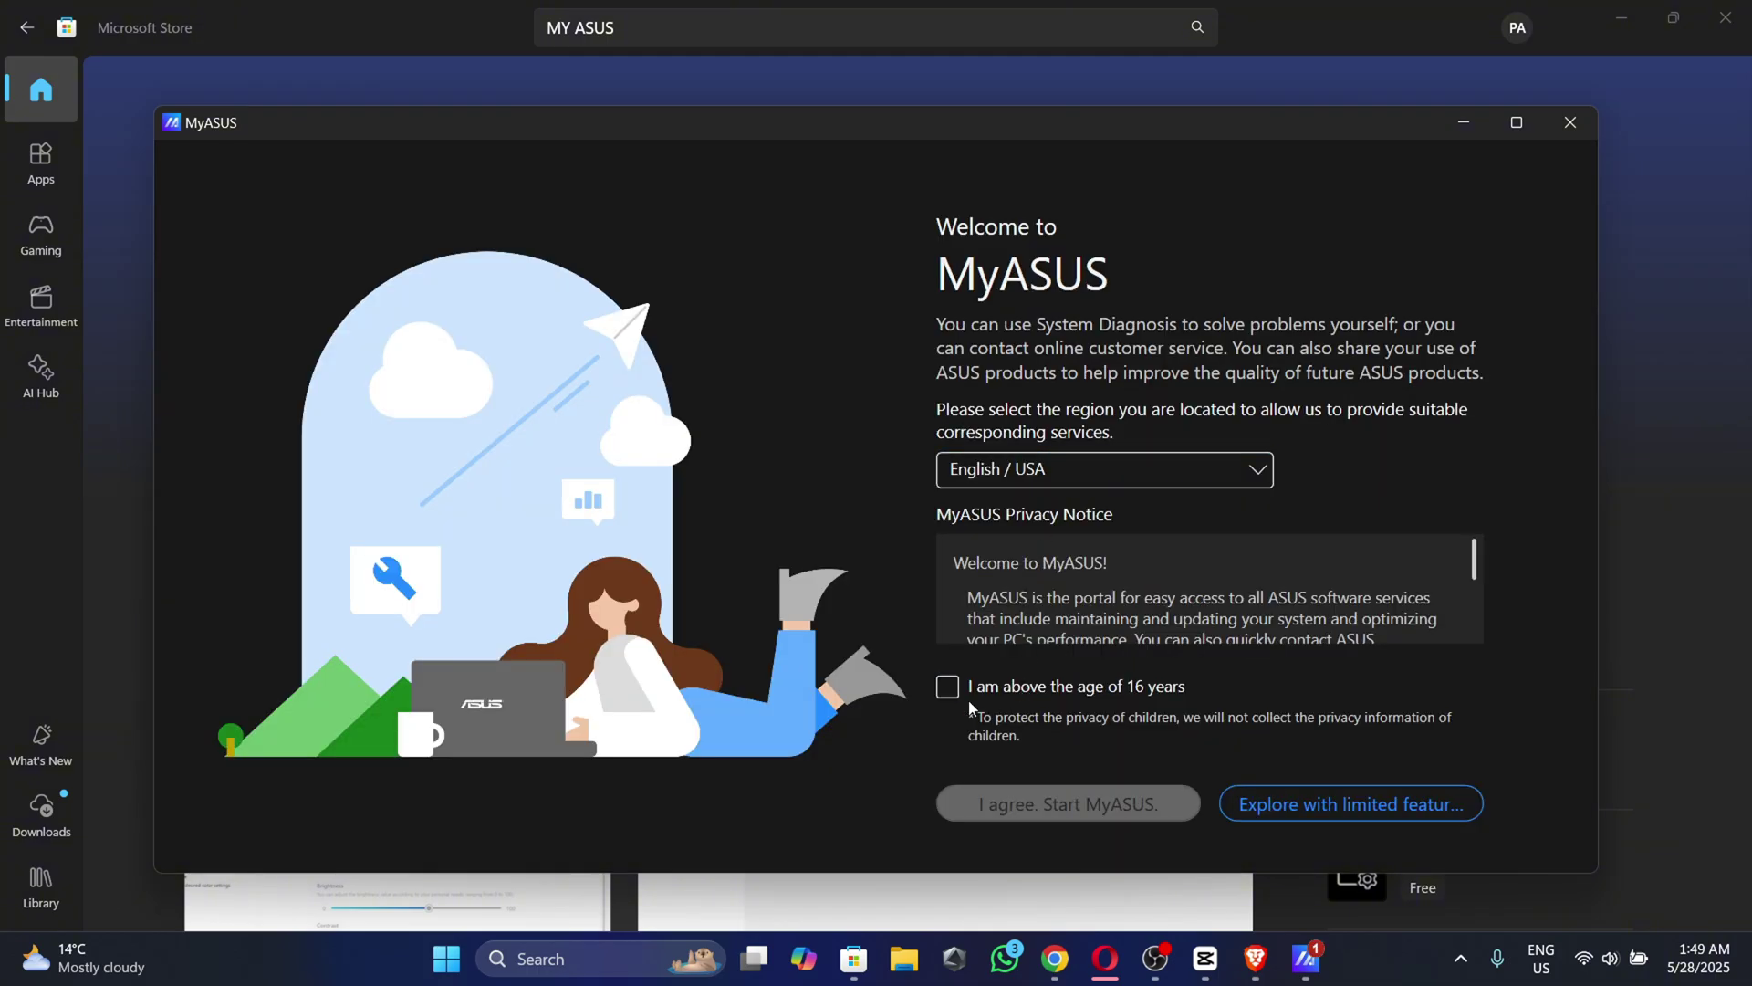
Tick 'I am above the age of 16 years' and choose 'I agree. Start MyASUS.'
{"action": "left_click", "coordinate": [947, 687]}
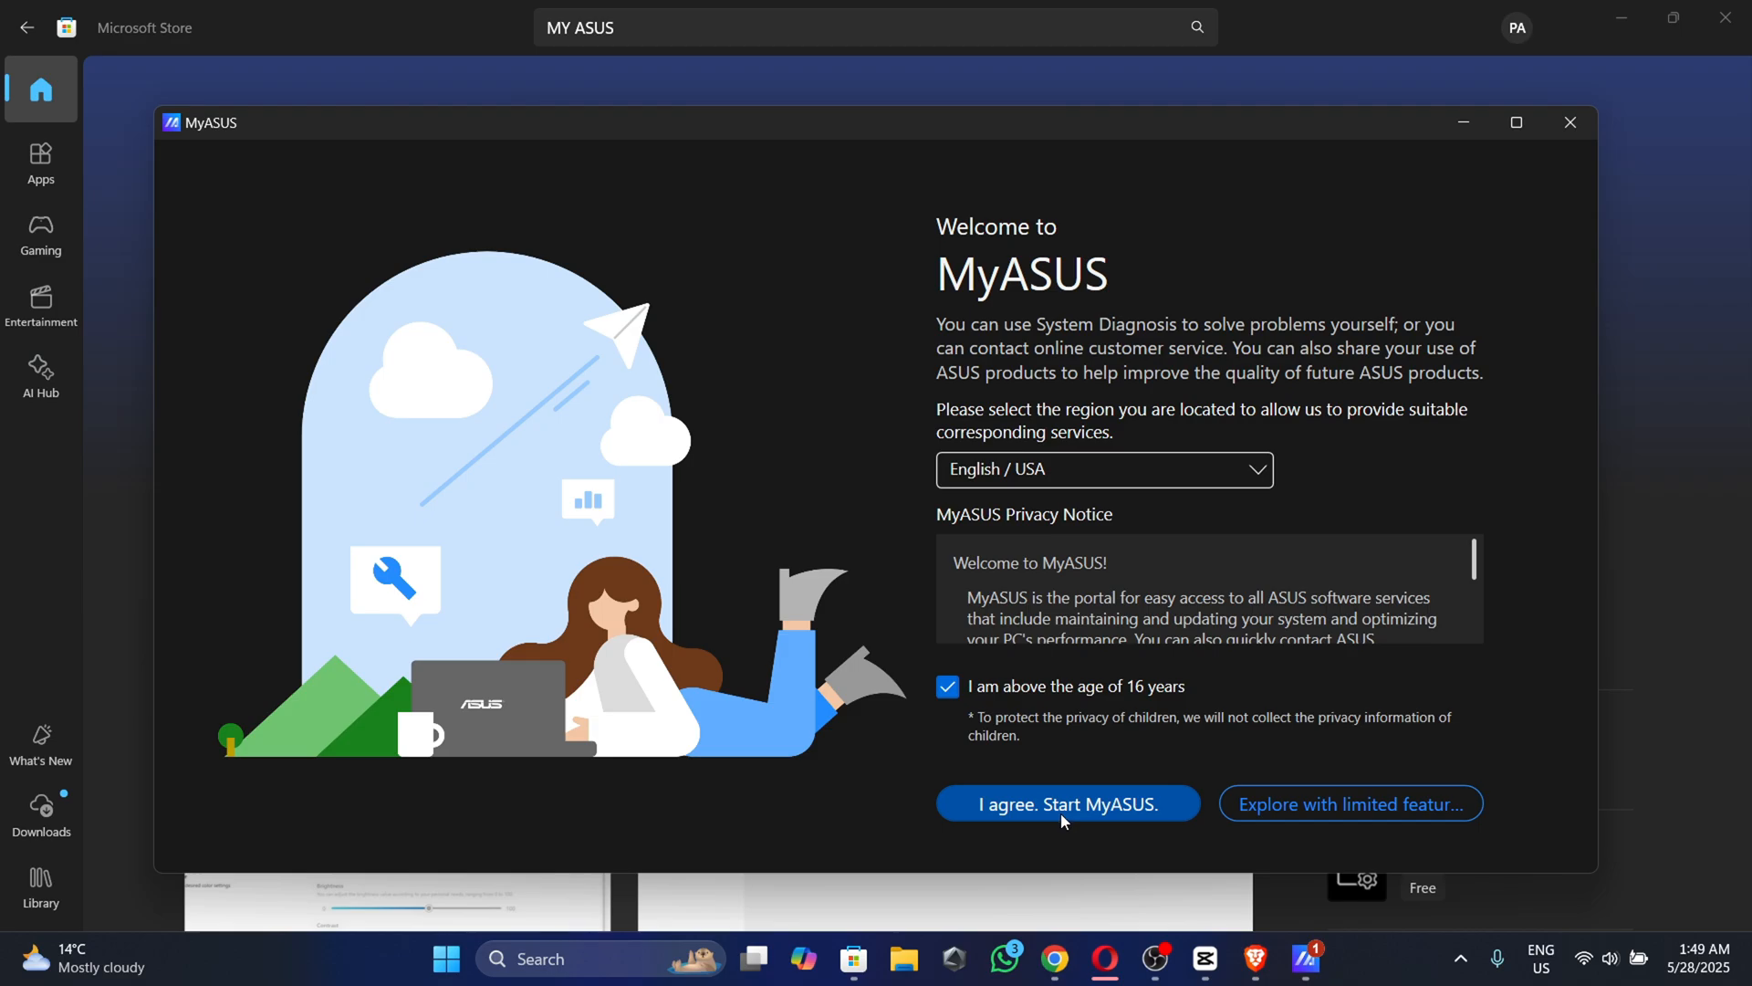
{"action": "left_click", "coordinate": [1067, 803]}
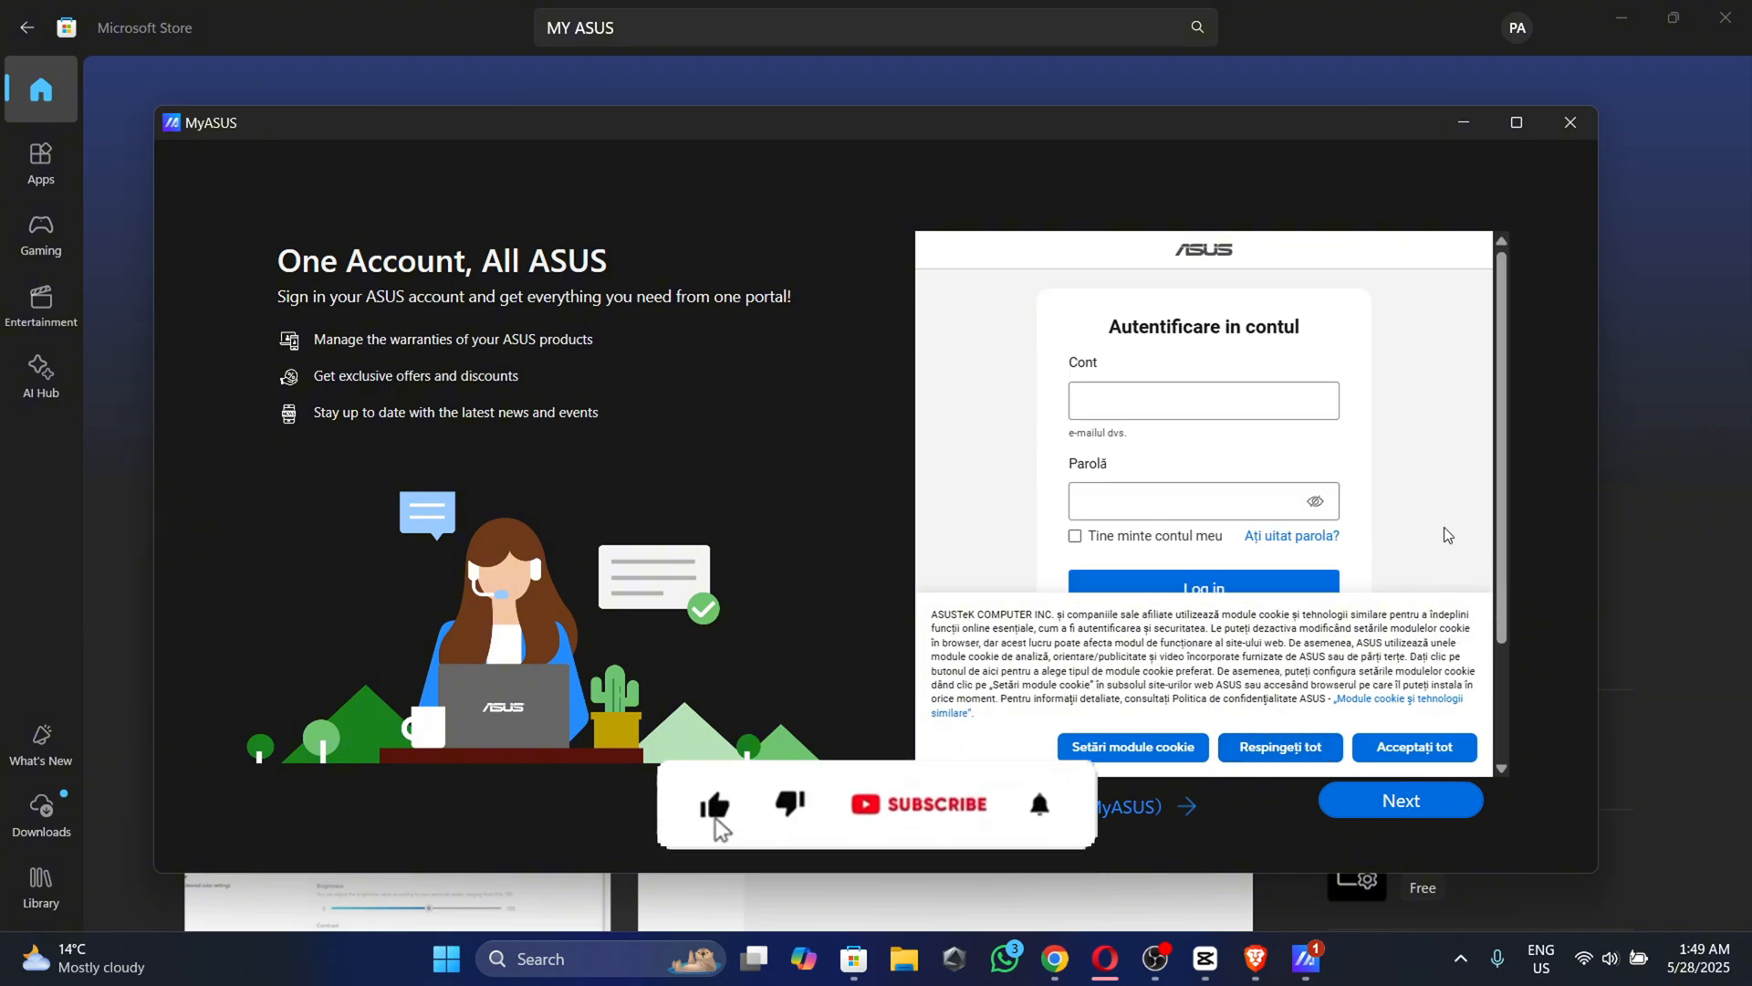
{"action": "left_click", "coordinate": [918, 804]}
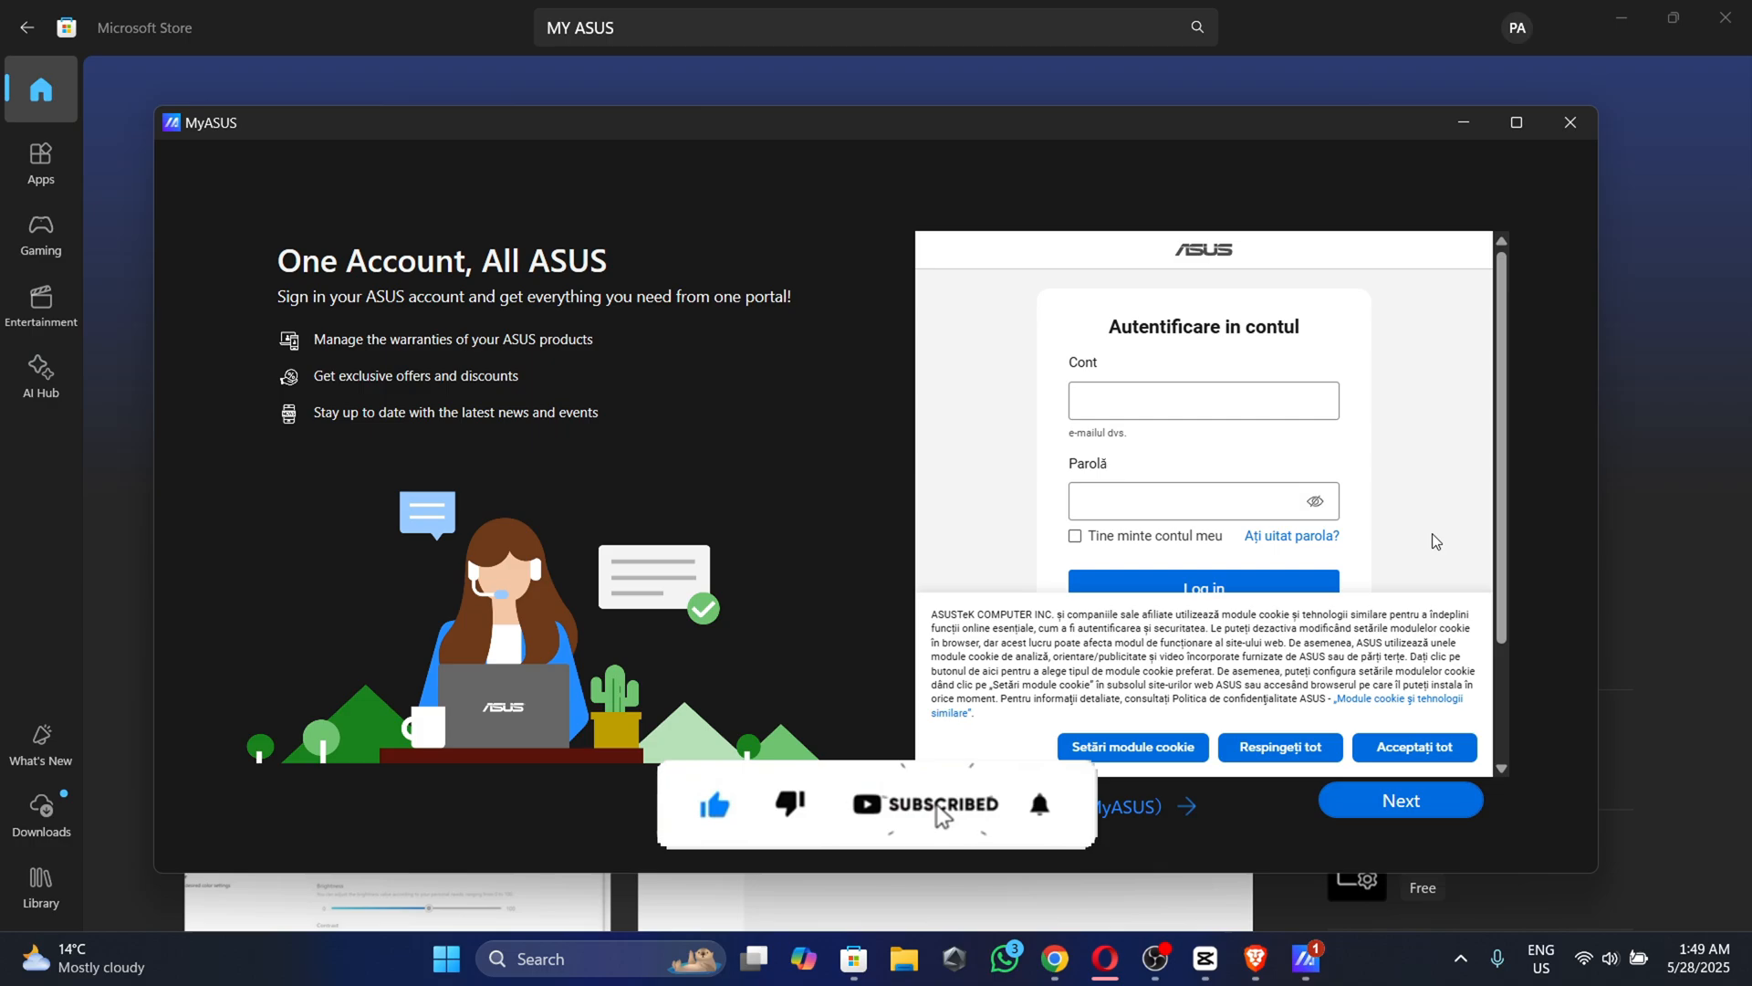